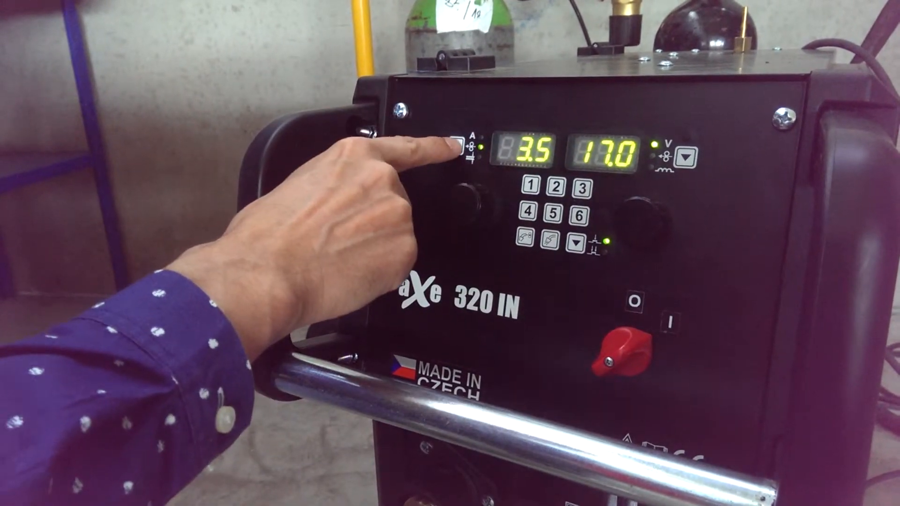
{"action": "left_click", "coordinate": [464, 143]}
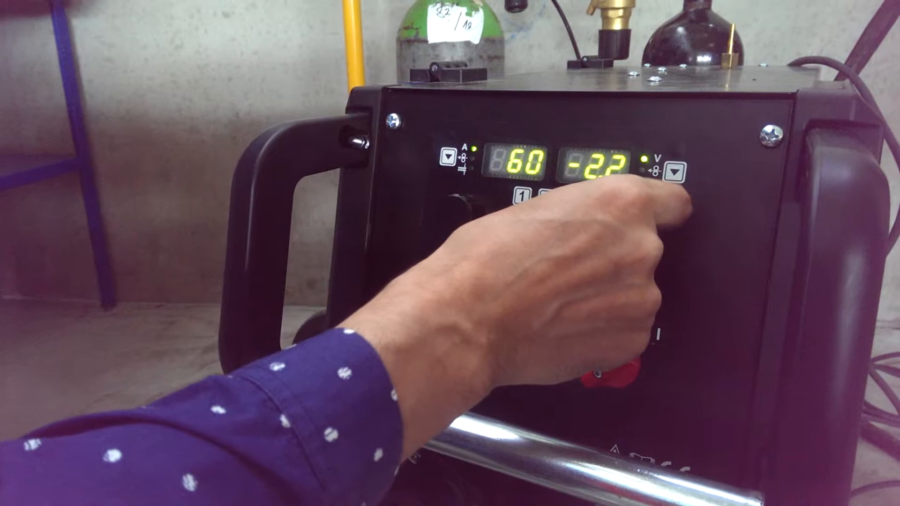
{"action": "left_click", "coordinate": [680, 171]}
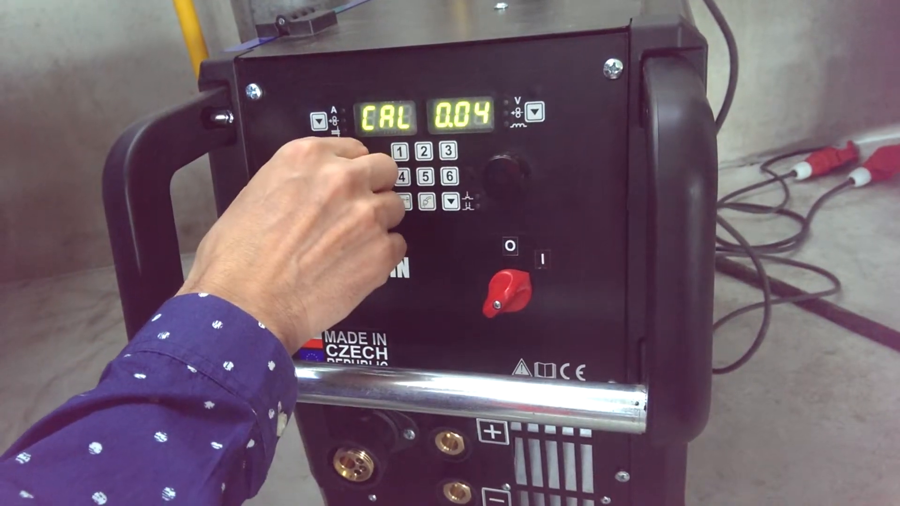
{"action": "left_click", "coordinate": [403, 153]}
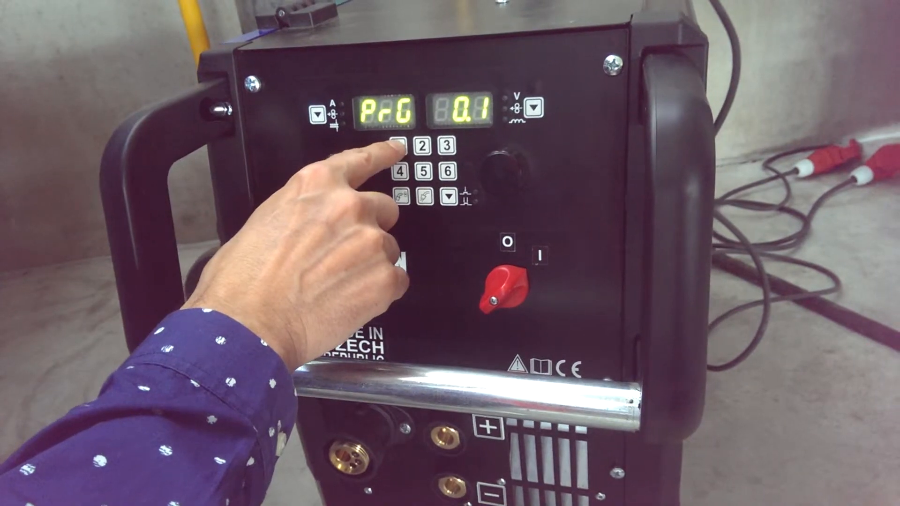
{"action": "left_click", "coordinate": [403, 144]}
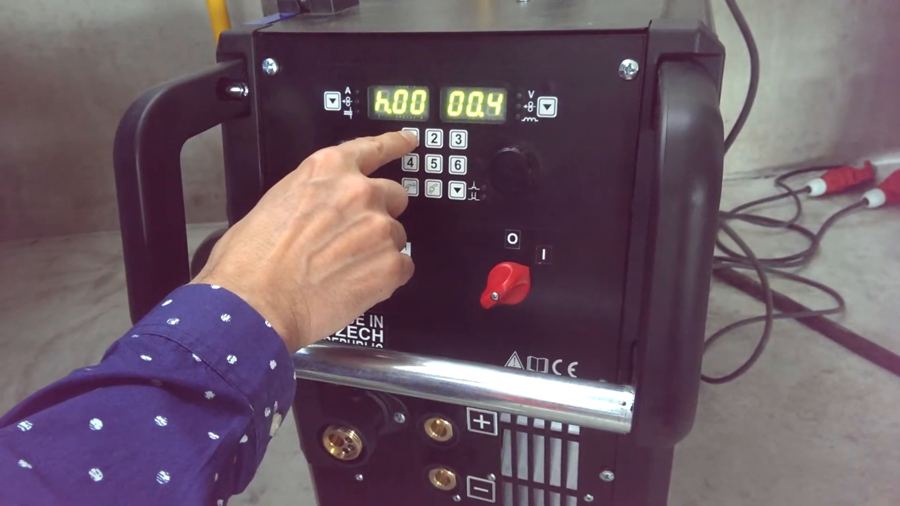